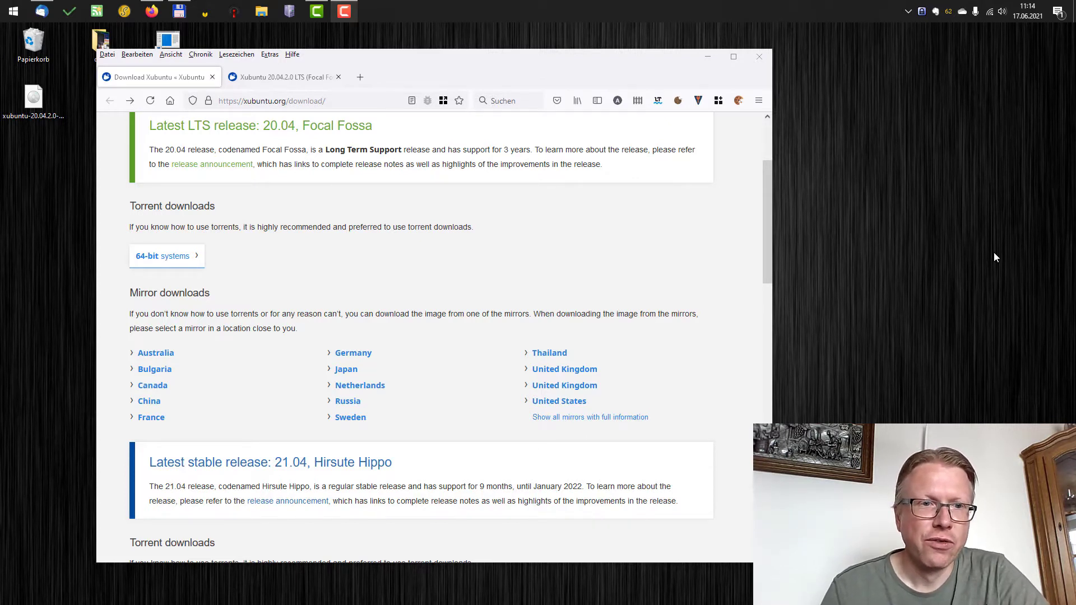
mouse_move(408, 273)
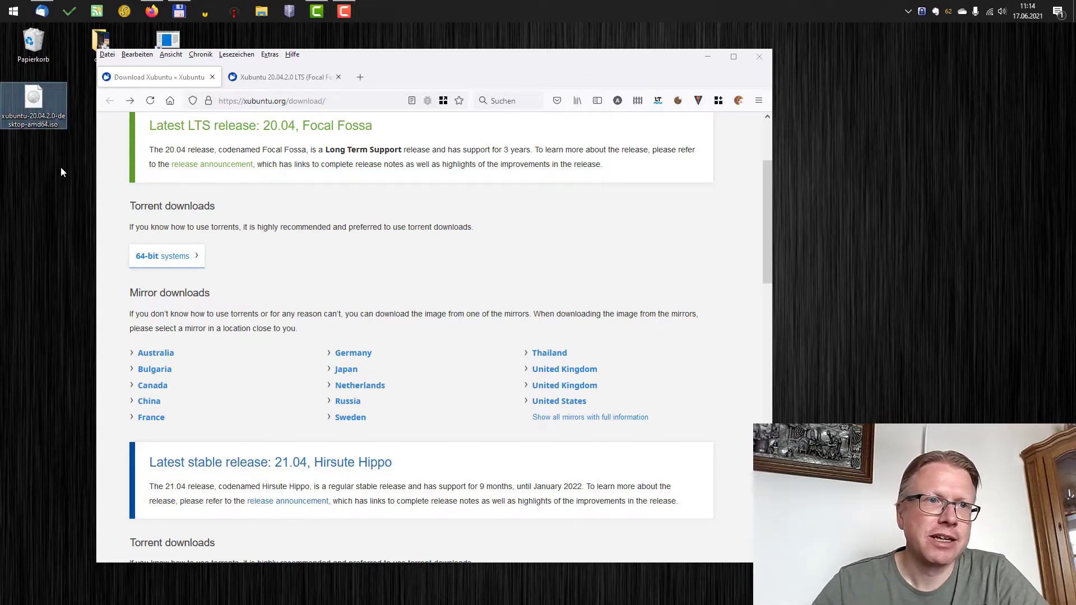
mouse_move(262, 215)
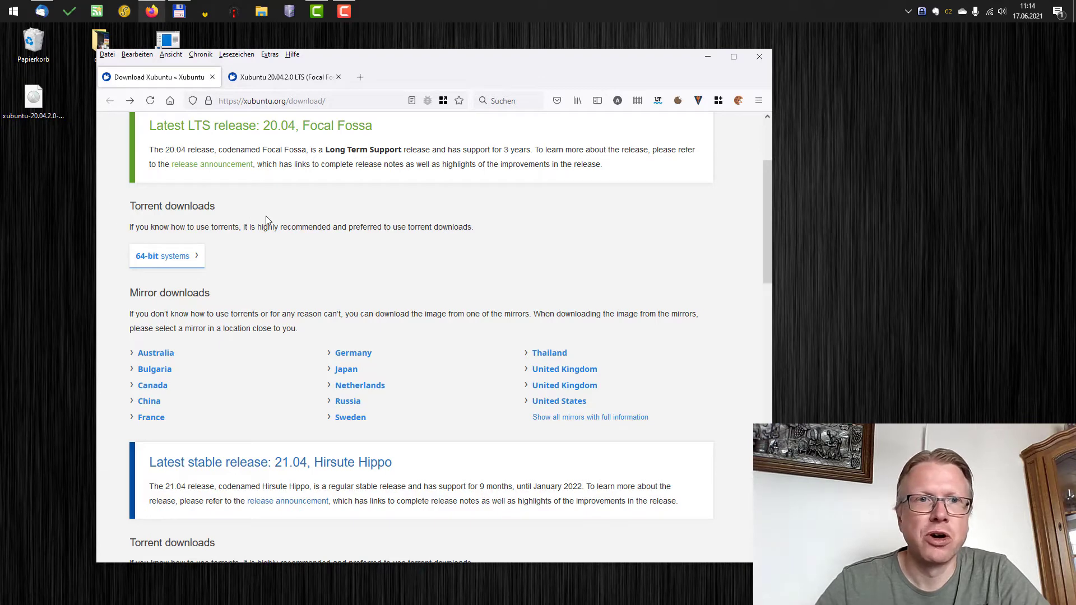
mouse_move(373, 329)
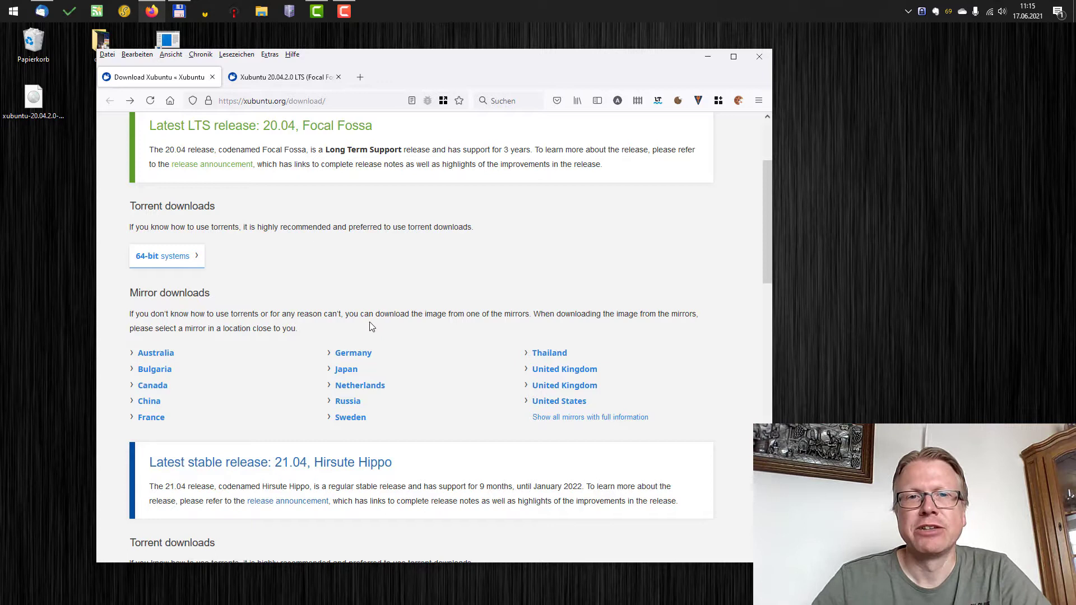
mouse_move(159, 356)
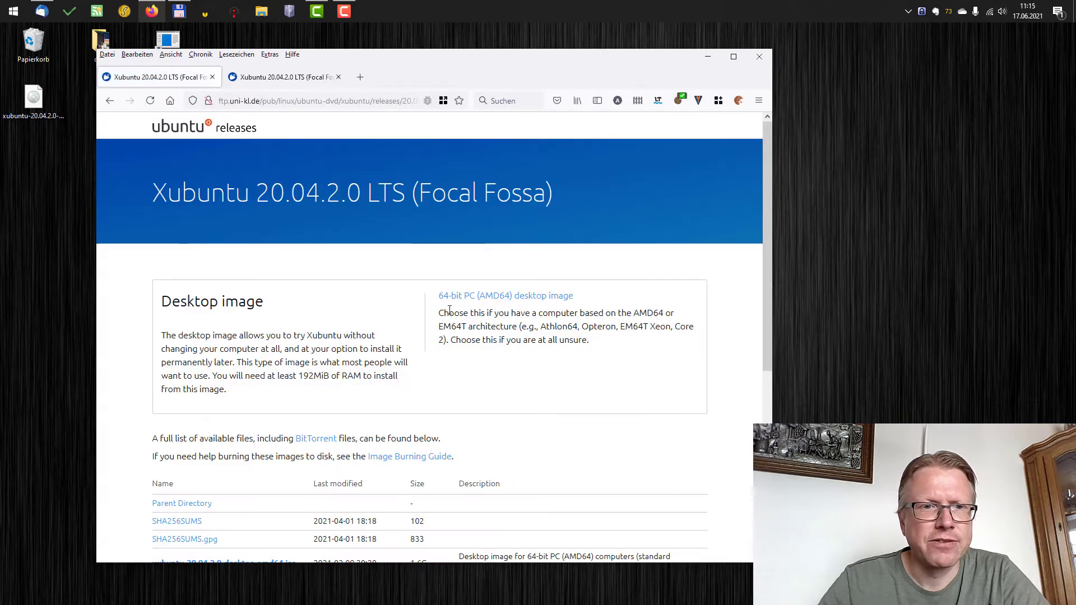
View the SHA256SUMS checksum file from the Xubuntu release file list
scroll("down", 3)
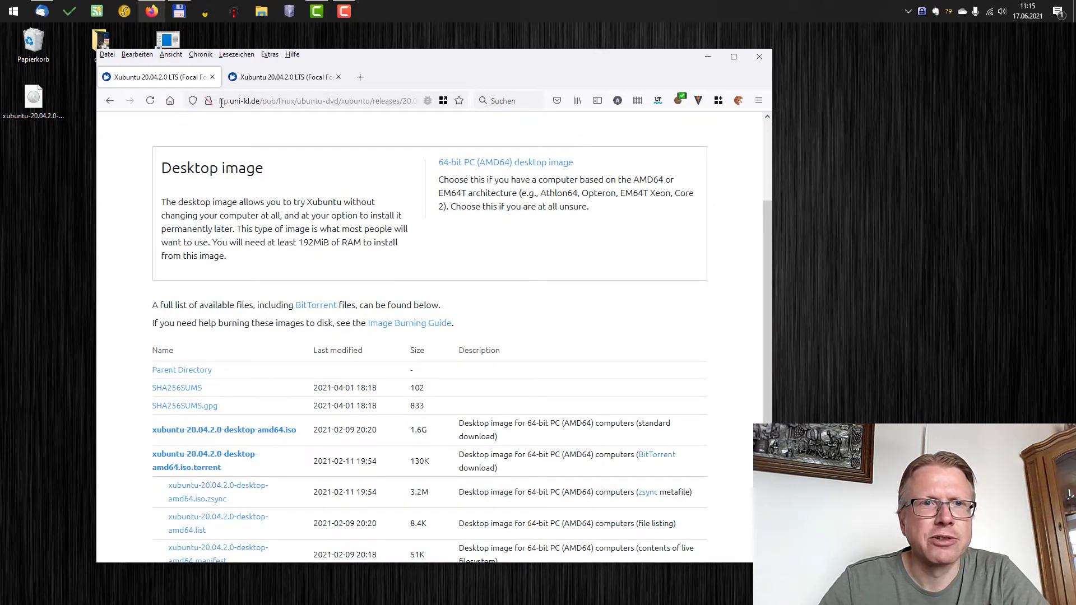
mouse_move(254, 391)
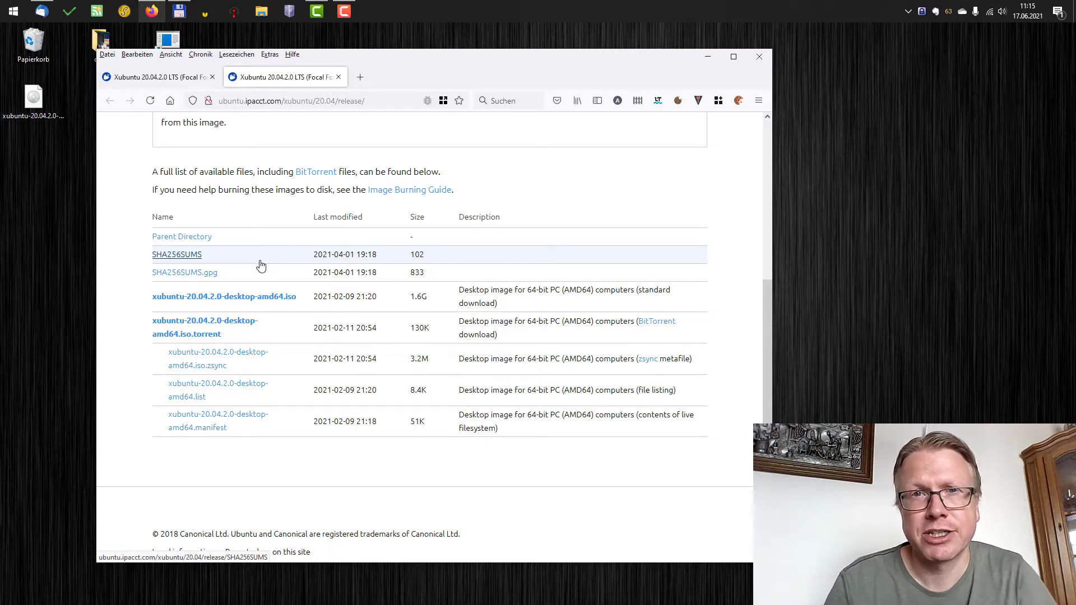
mouse_move(177, 300)
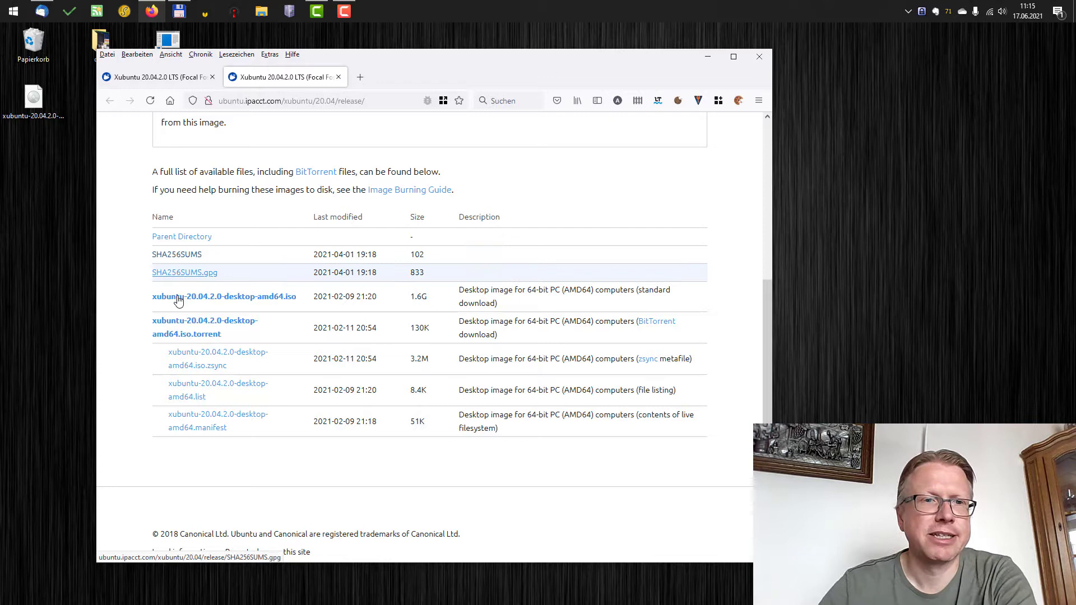
mouse_move(177, 255)
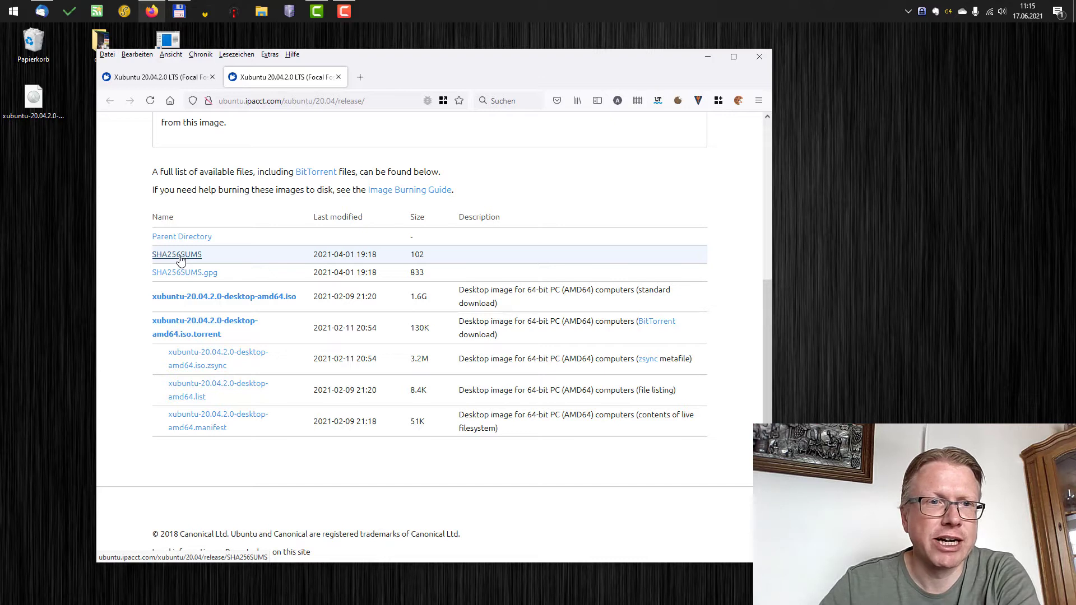
left_click(176, 254)
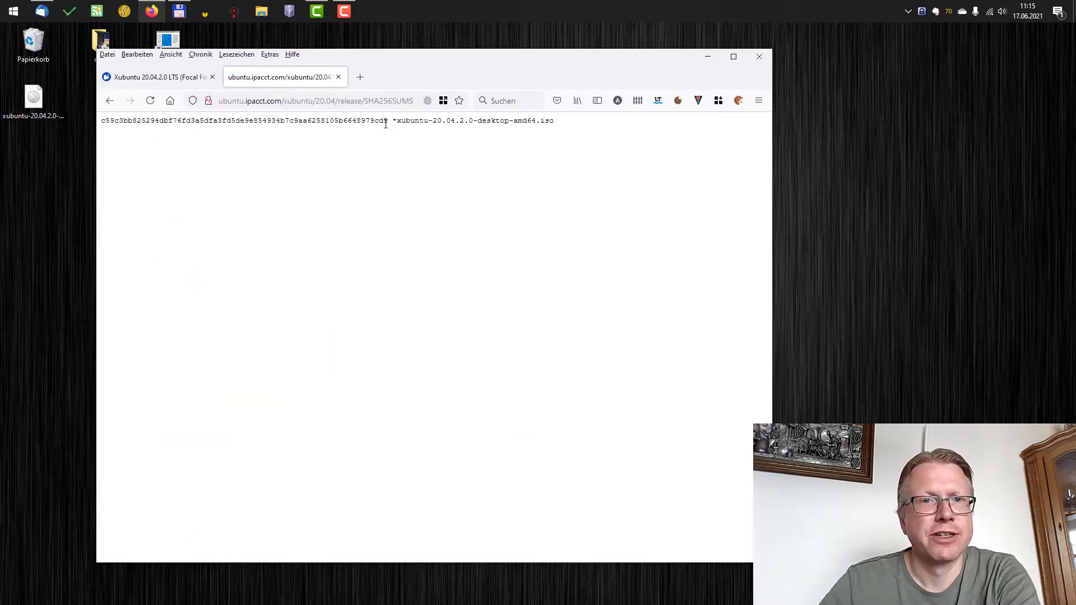
Select the desktop ISO's SHA256 hash, then view the uni-kl.de mirror's matching SHA256SUMS file
double_click(474, 121)
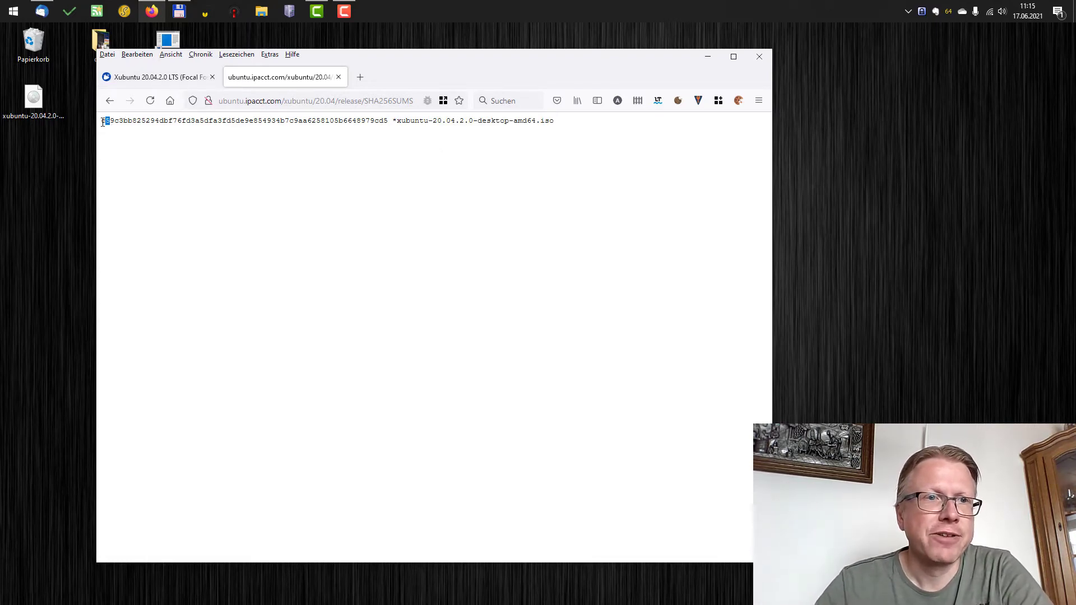
left_click_drag(102, 121, 388, 121)
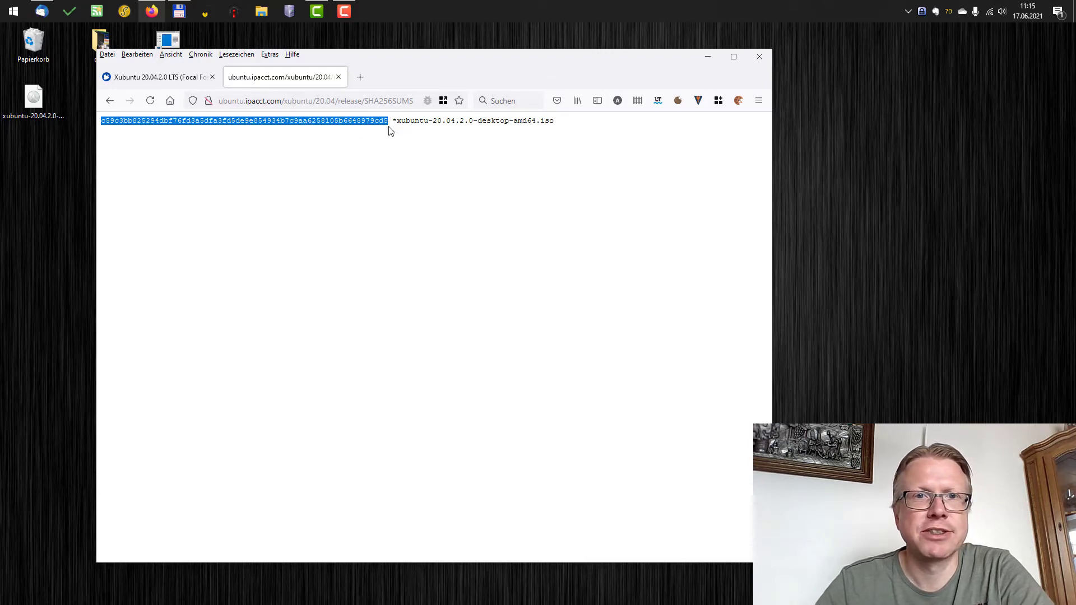
left_click(158, 77)
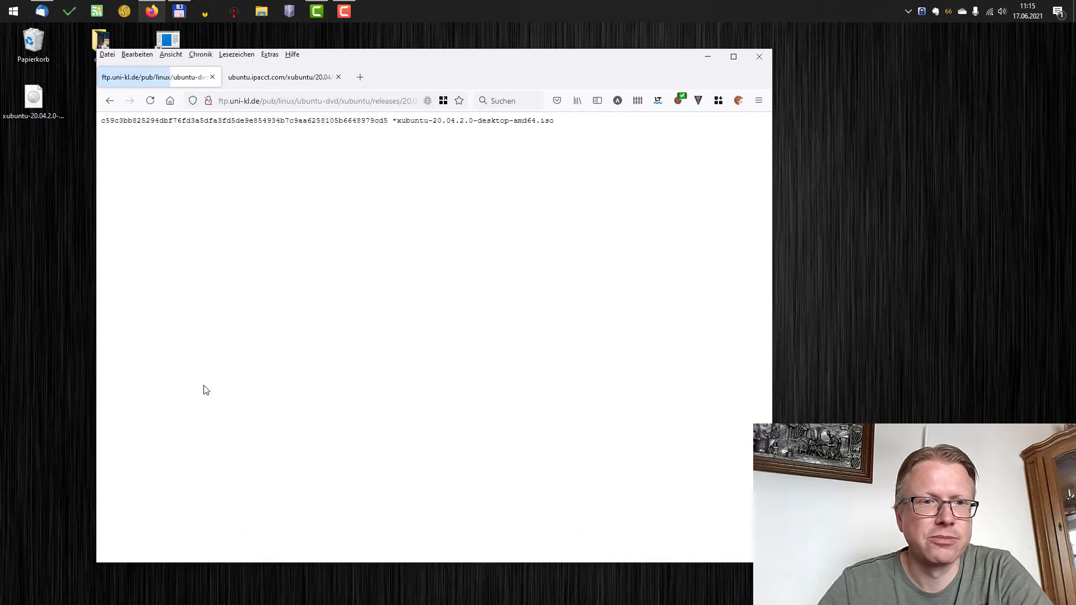
double_click(244, 121)
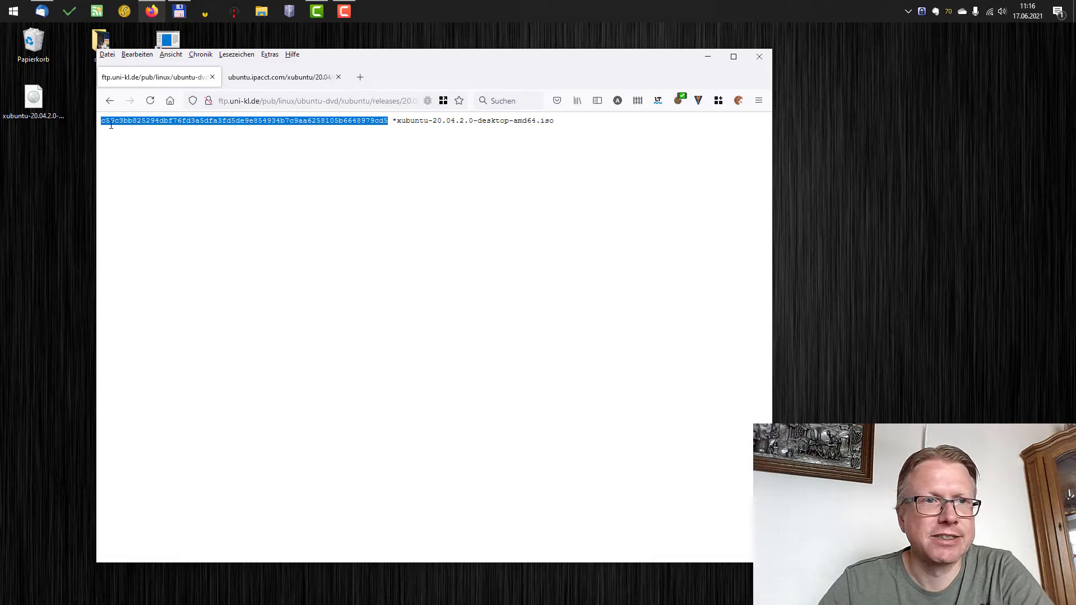
left_click(282, 77)
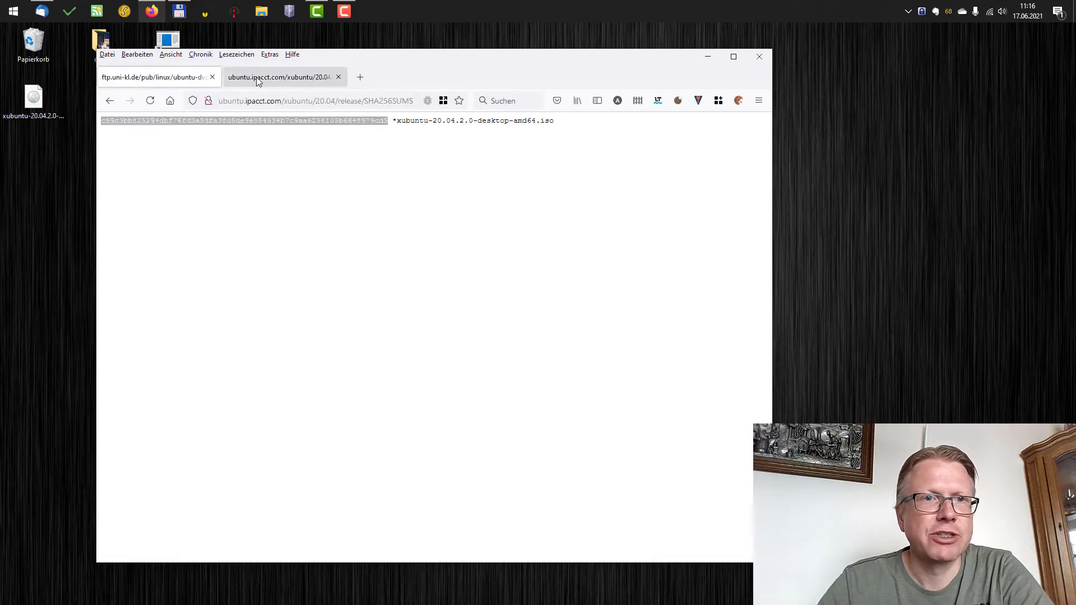
left_click(155, 78)
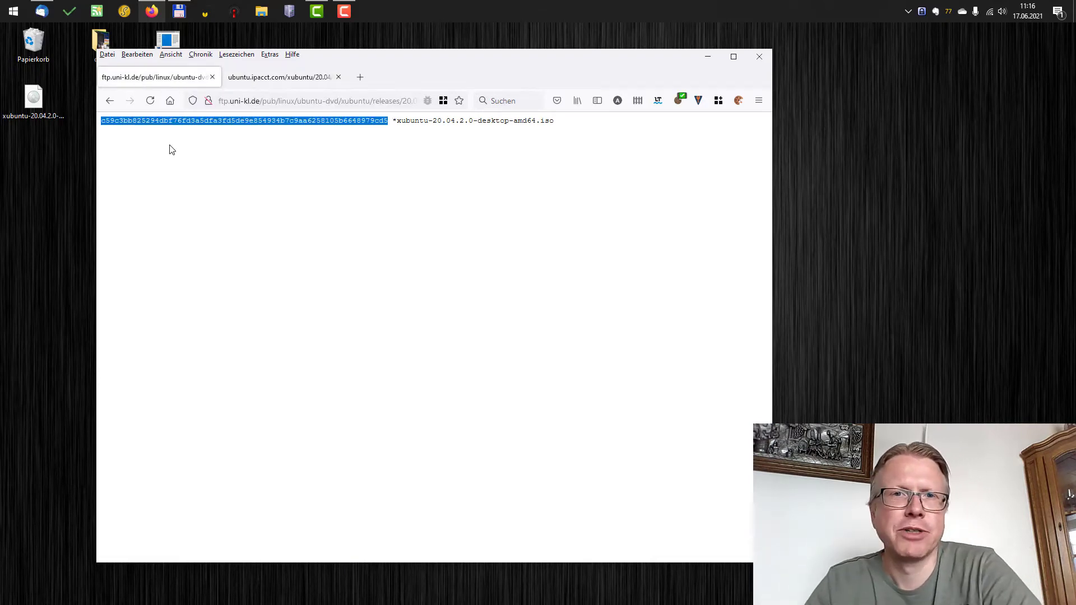
mouse_move(259, 166)
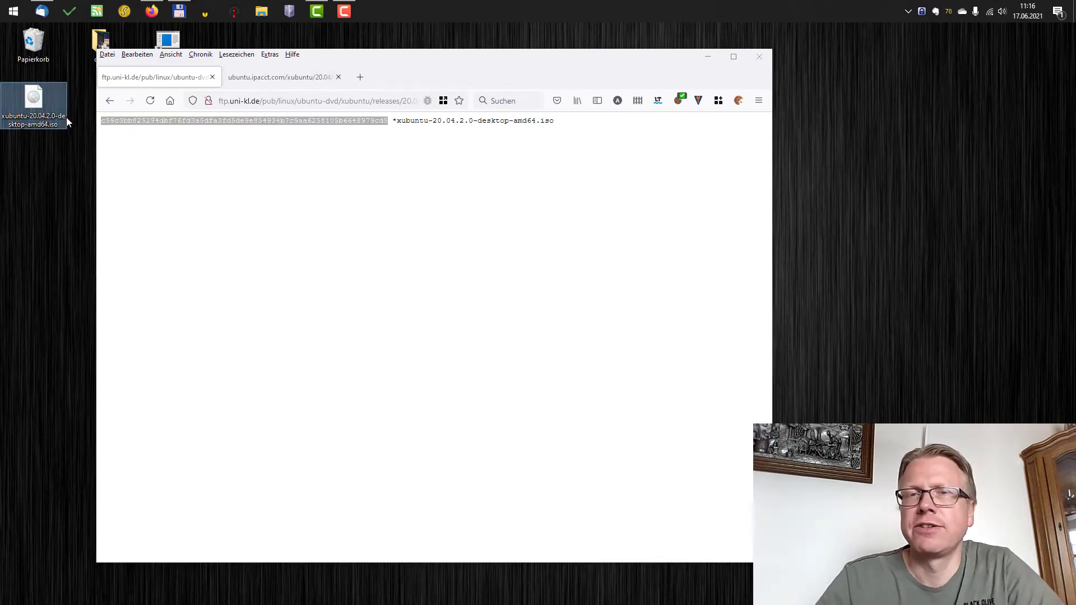
mouse_move(178, 191)
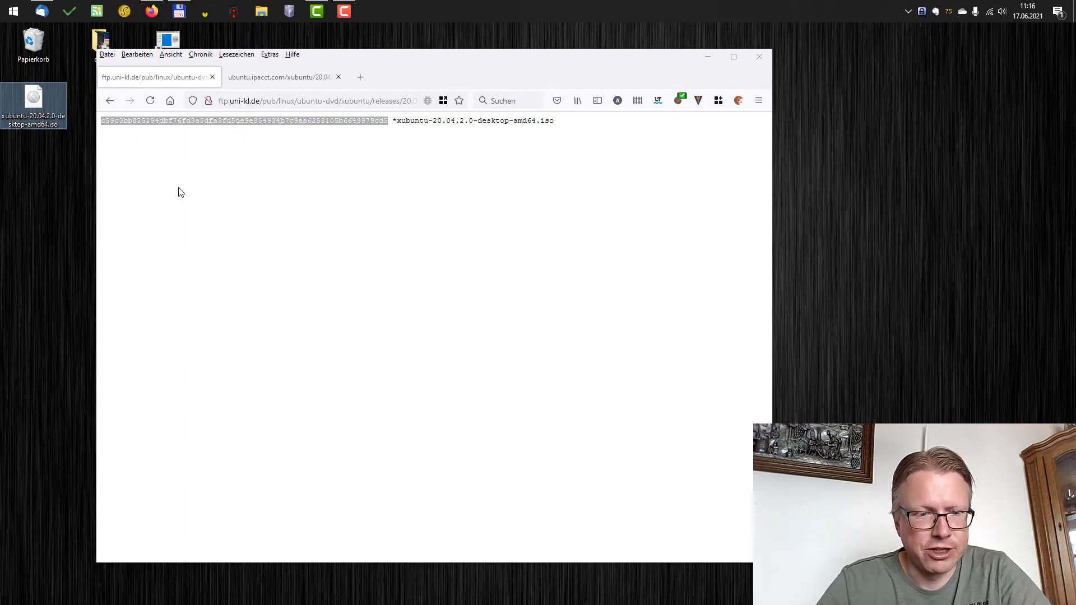
Launch PowerShell, cd into .\Desktop\ and list its files including the Xubuntu ISO
type("pow")
type("cd")
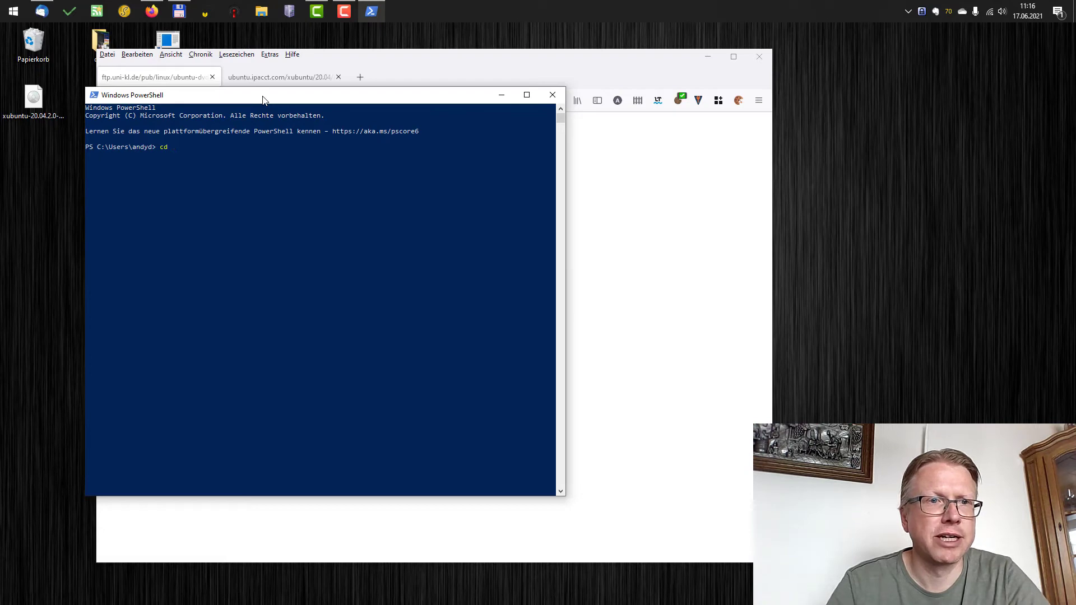
type("D")
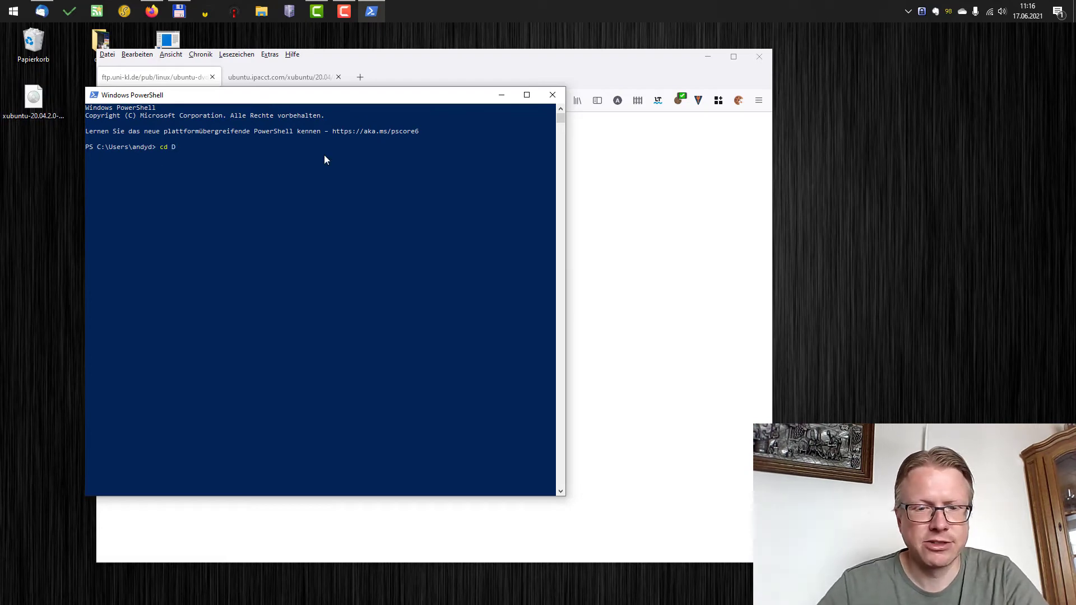
key("Return")
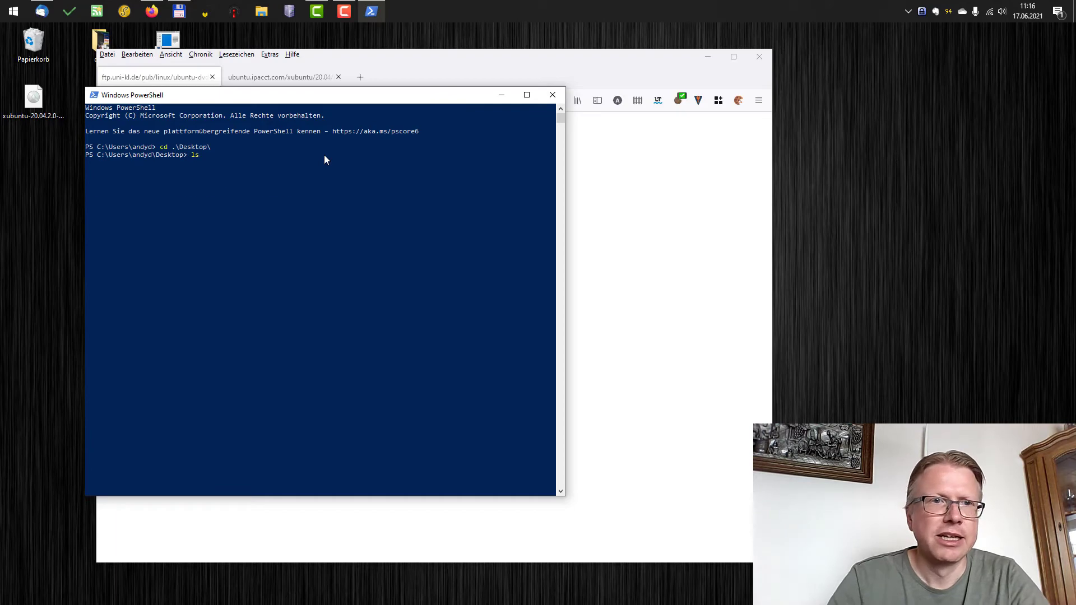
key("Return")
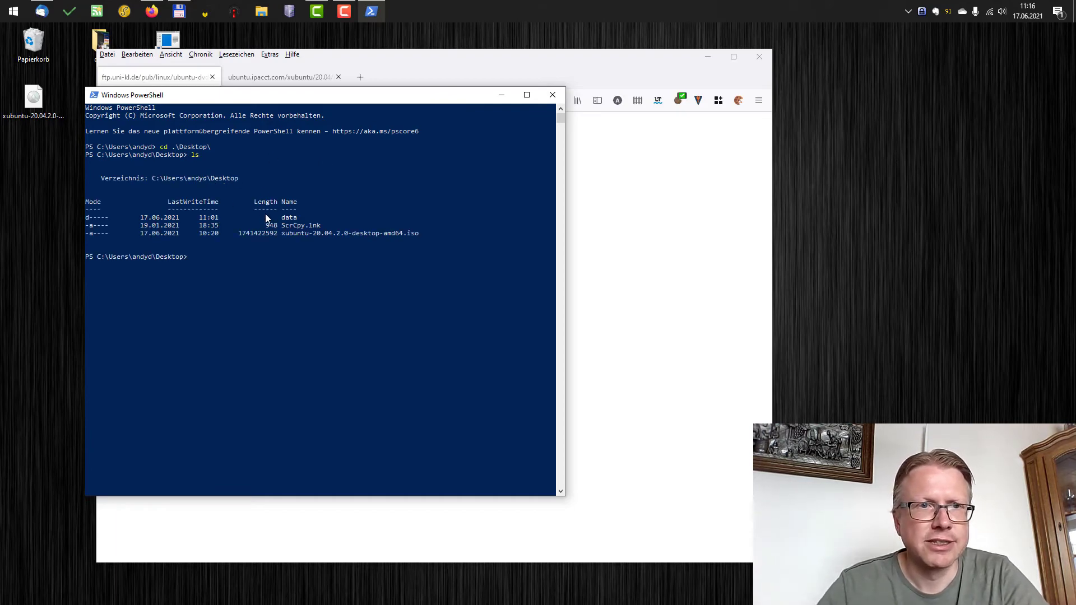
mouse_move(438, 237)
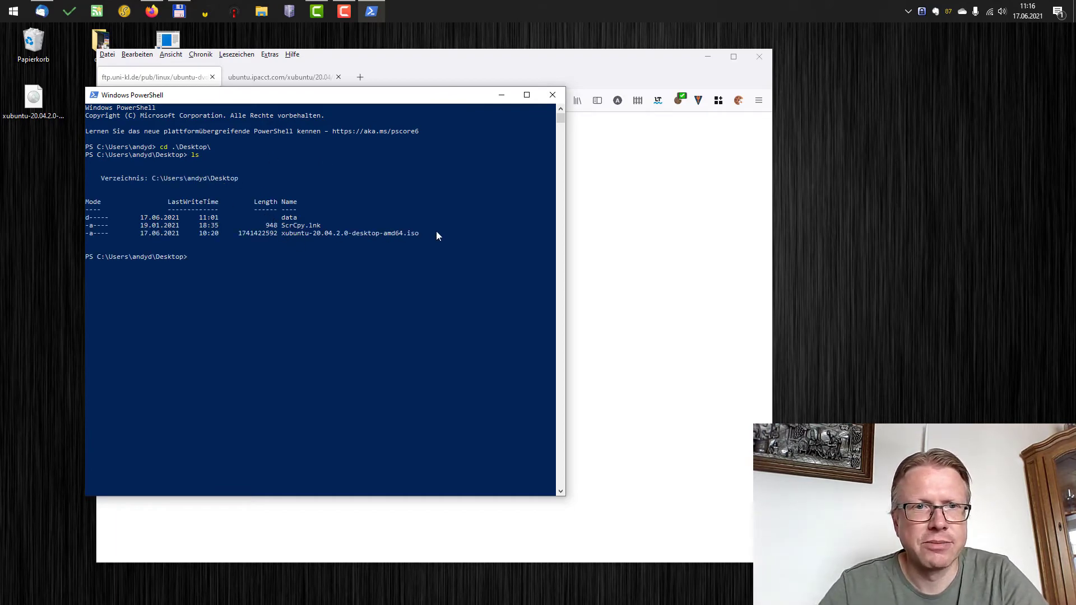
mouse_move(490, 250)
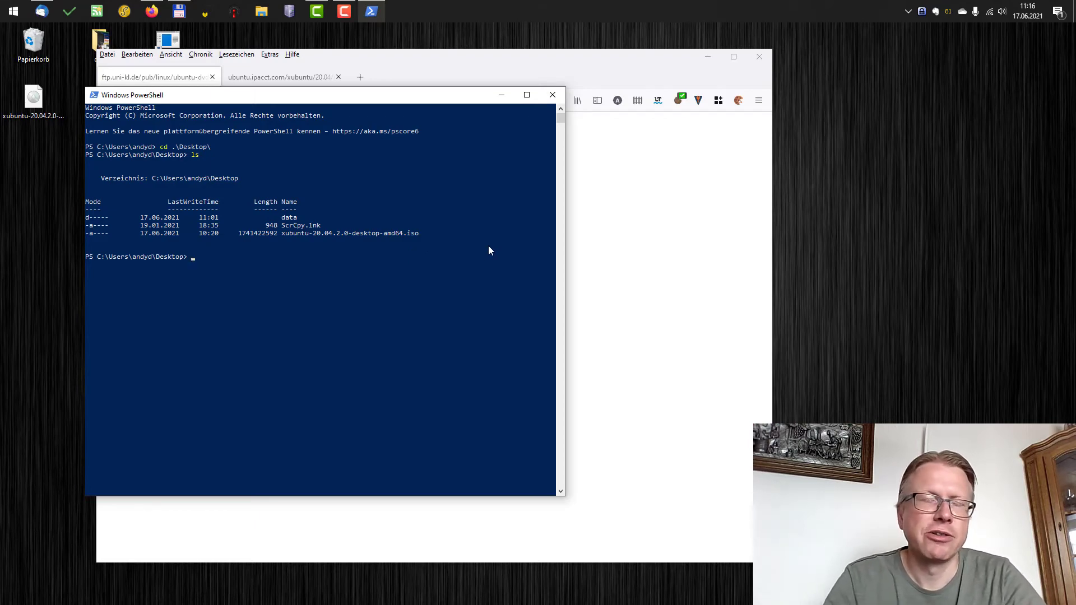
Run Get-FileHash on xubuntu-20.04.2.0-desktop-amd64.iso with -Algorithm SHA256
type("G")
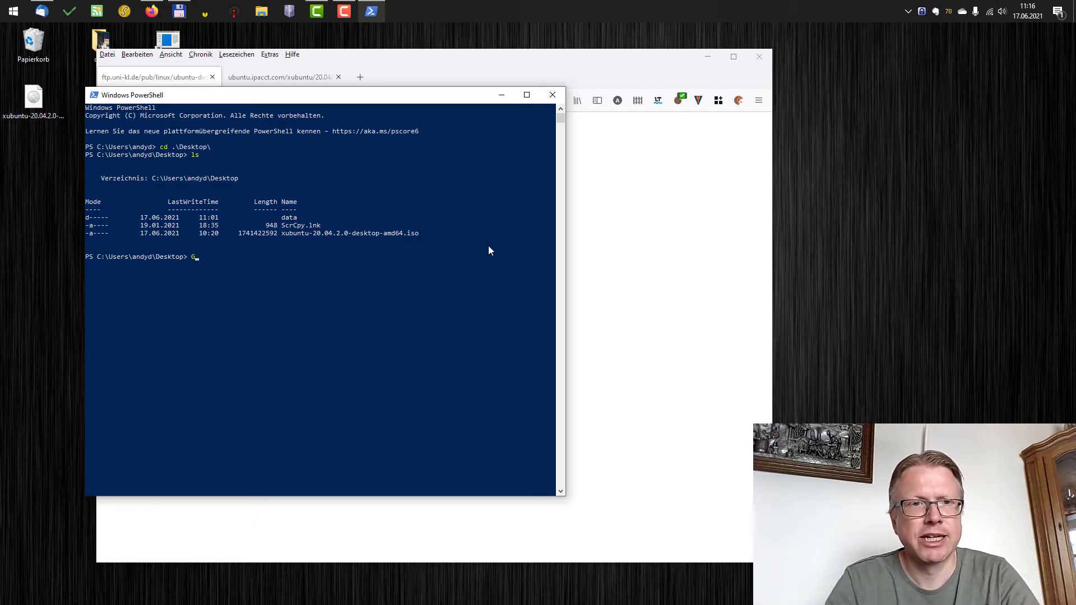
type("et-File")
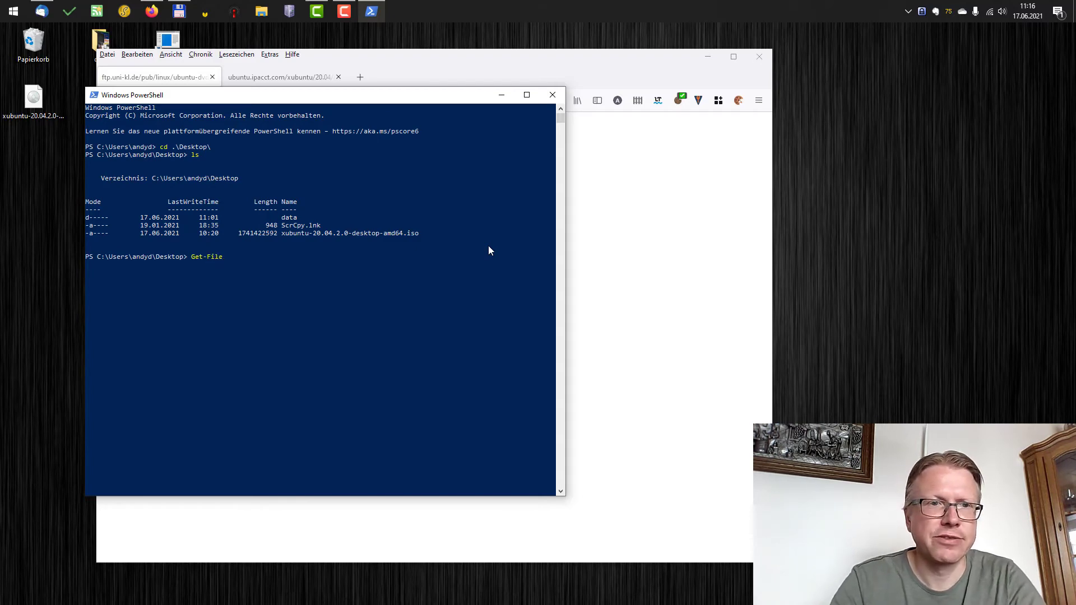
type("Hash")
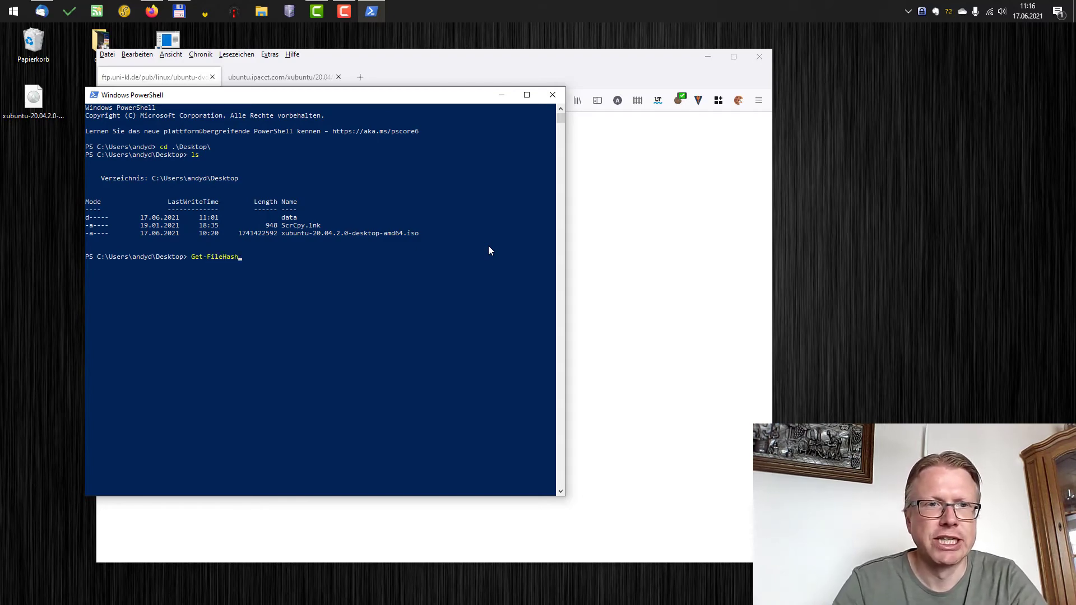
type(".\\xubuntu-20.04.2.0-desktop-amd64.iso")
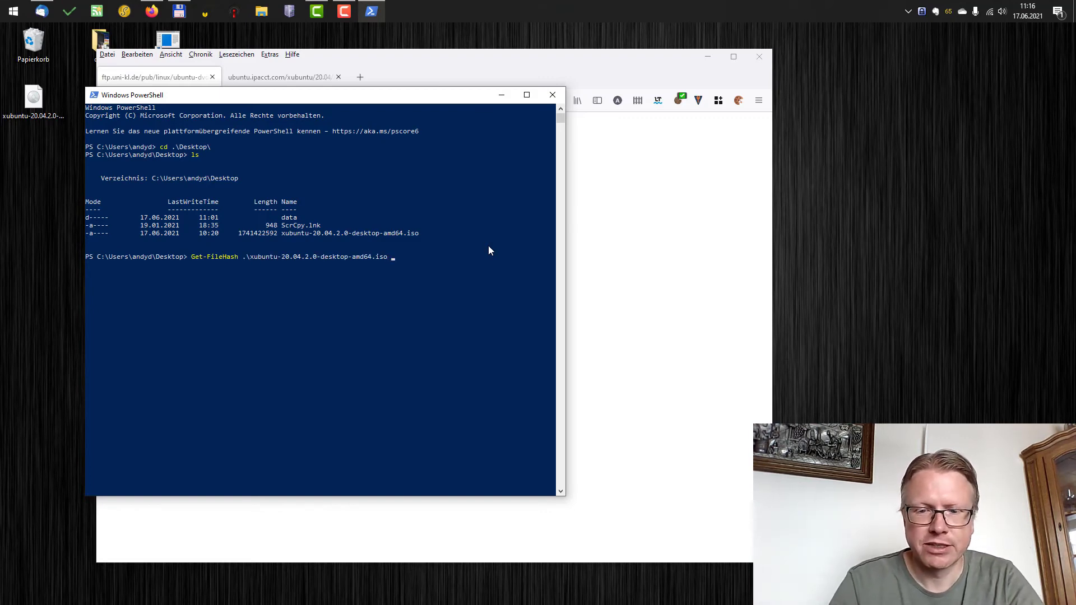
type("-Algorithm SH")
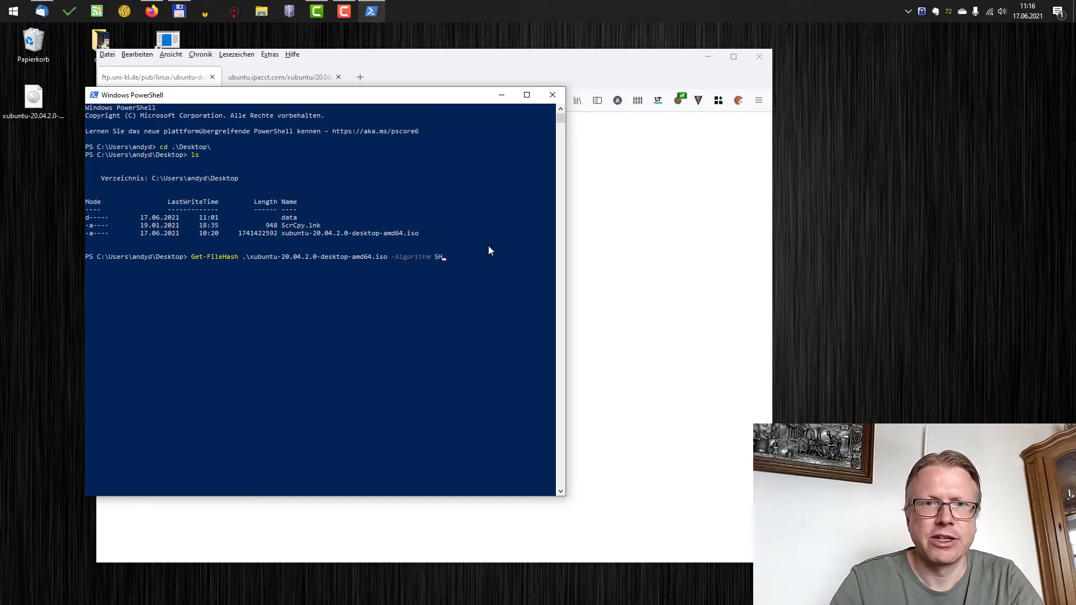
type("A256")
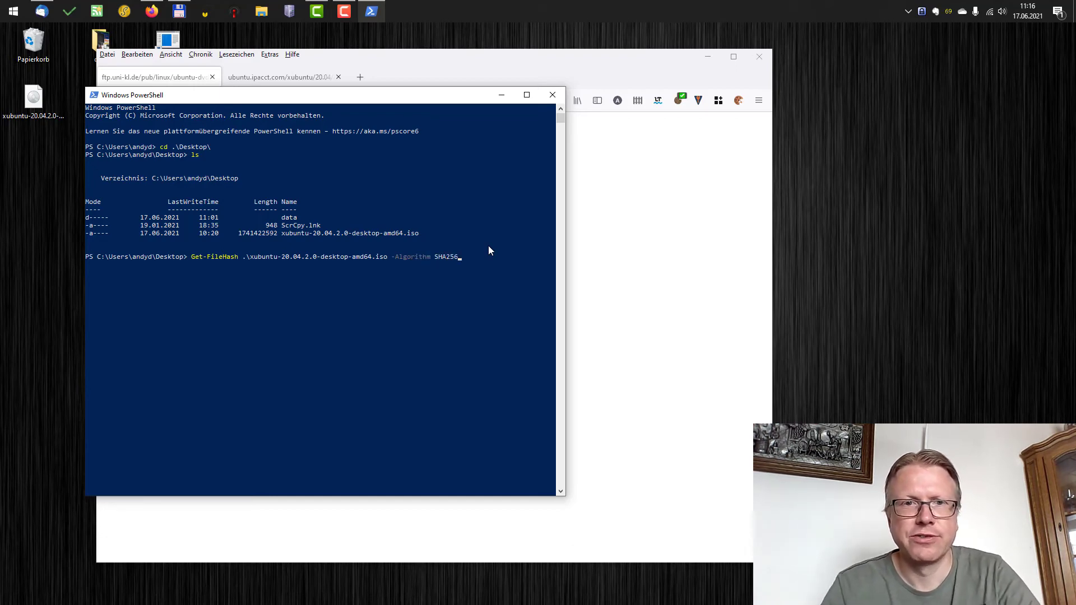
key("Return")
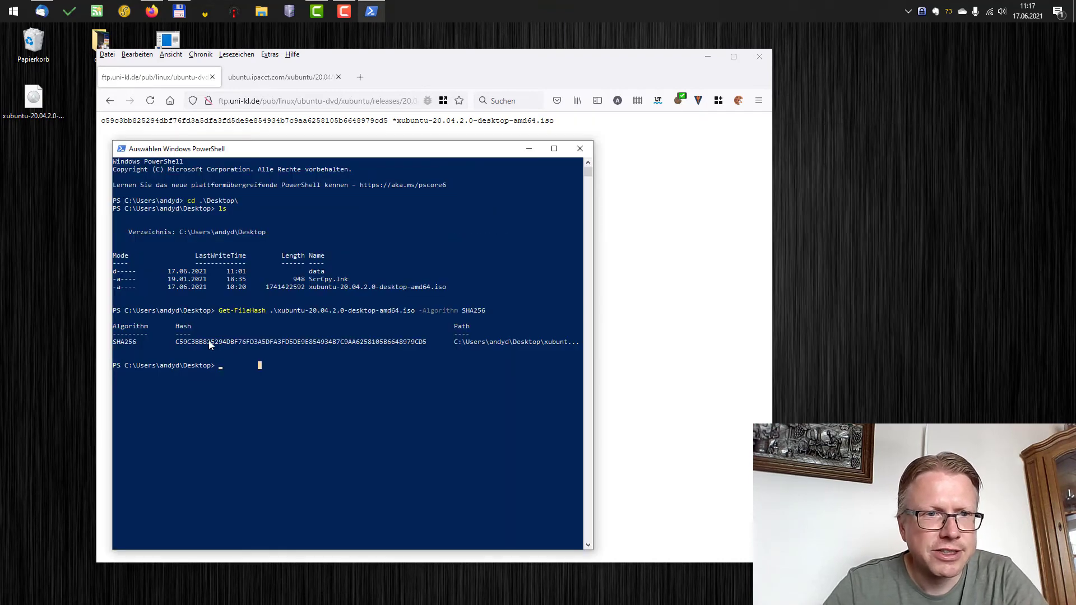
mouse_move(313, 283)
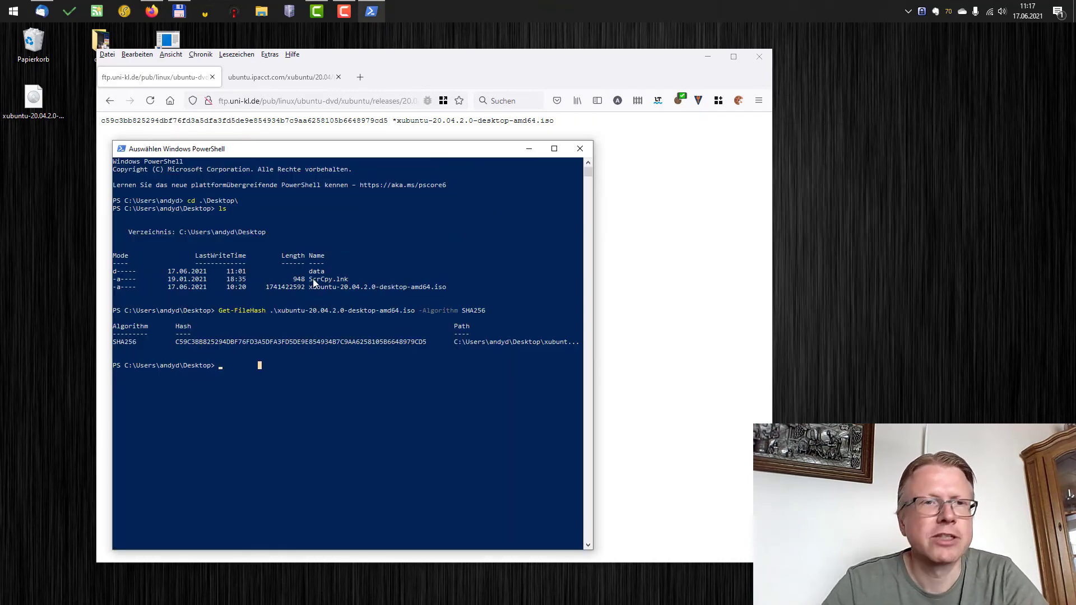
mouse_move(246, 249)
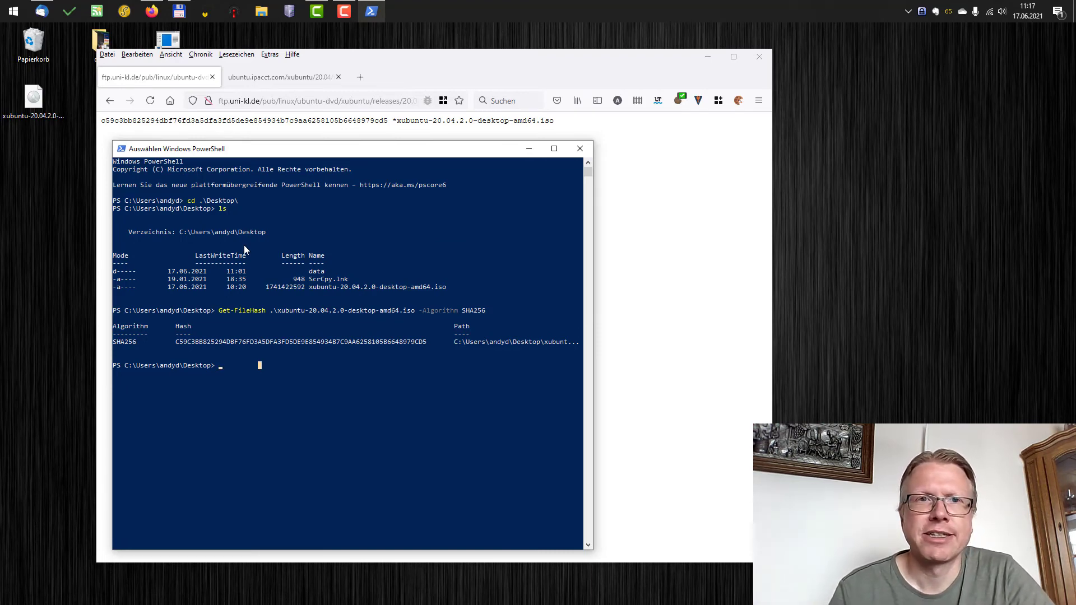
mouse_move(267, 189)
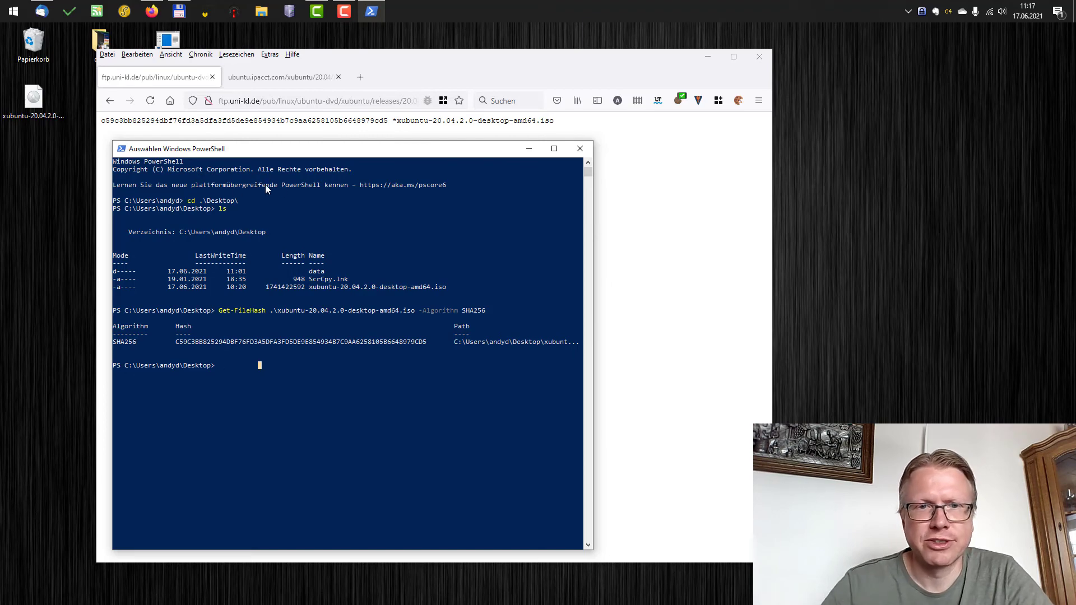
mouse_move(394, 334)
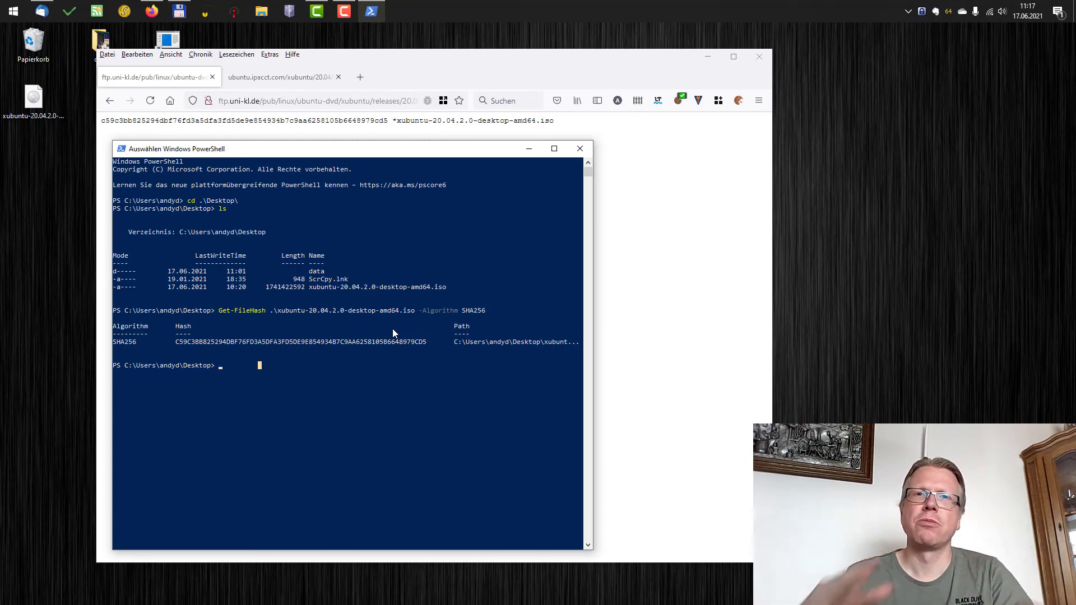
mouse_move(258, 371)
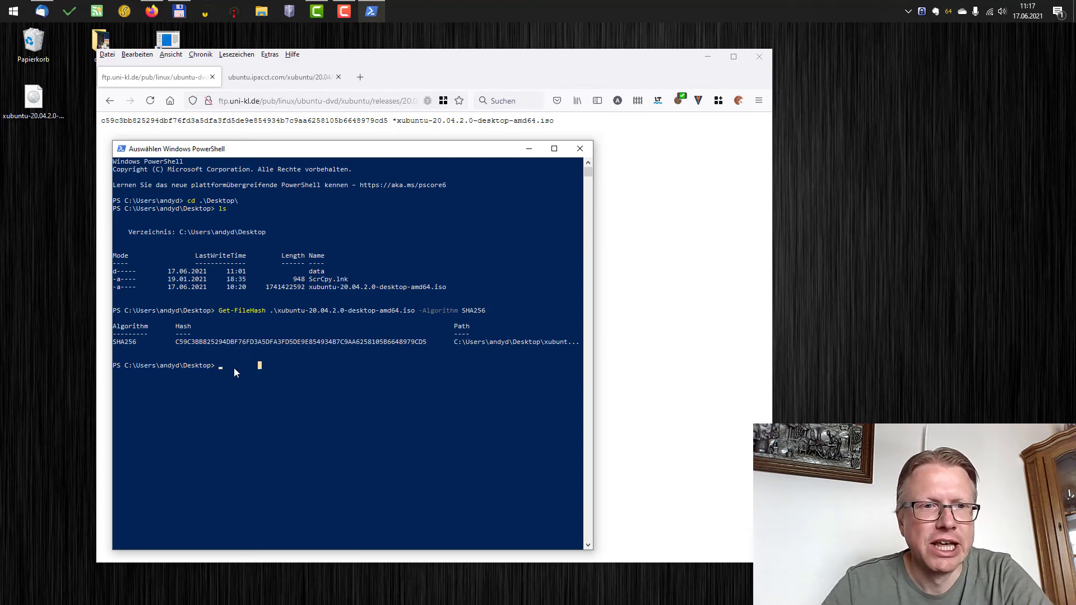
mouse_move(239, 363)
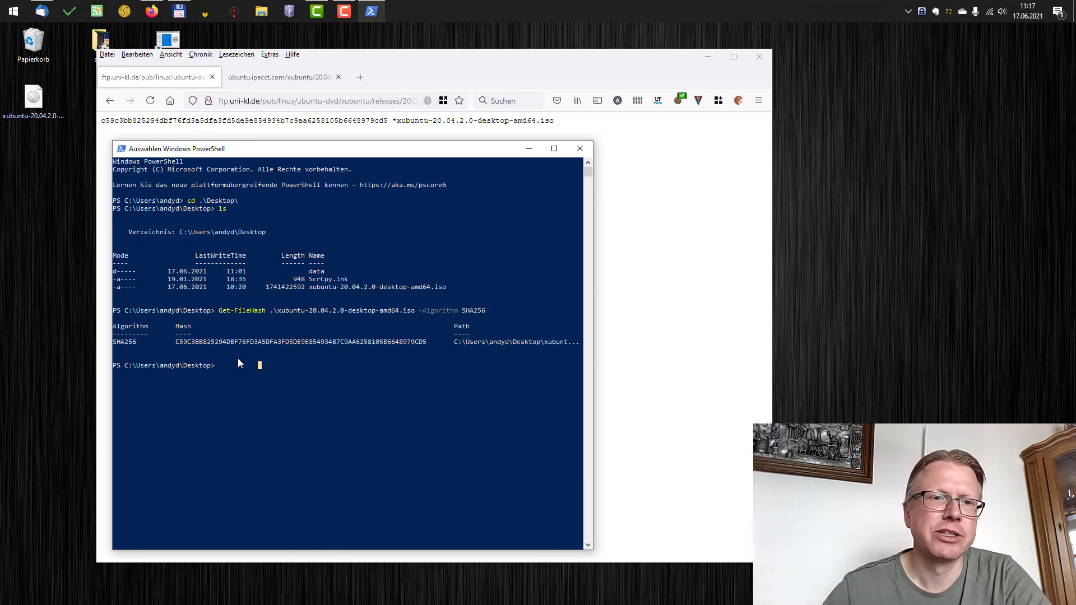
mouse_move(247, 371)
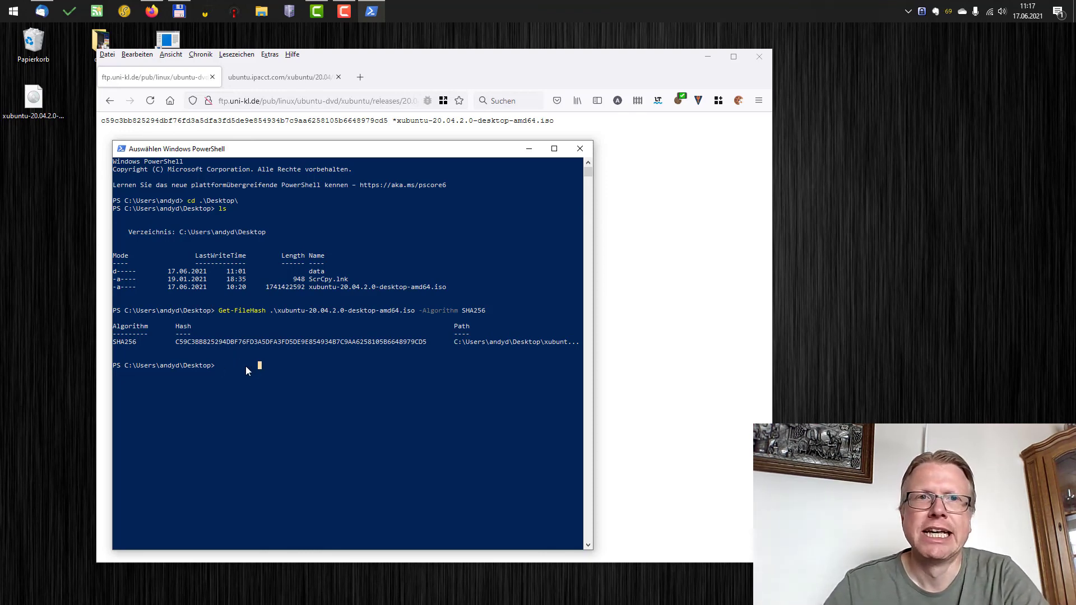